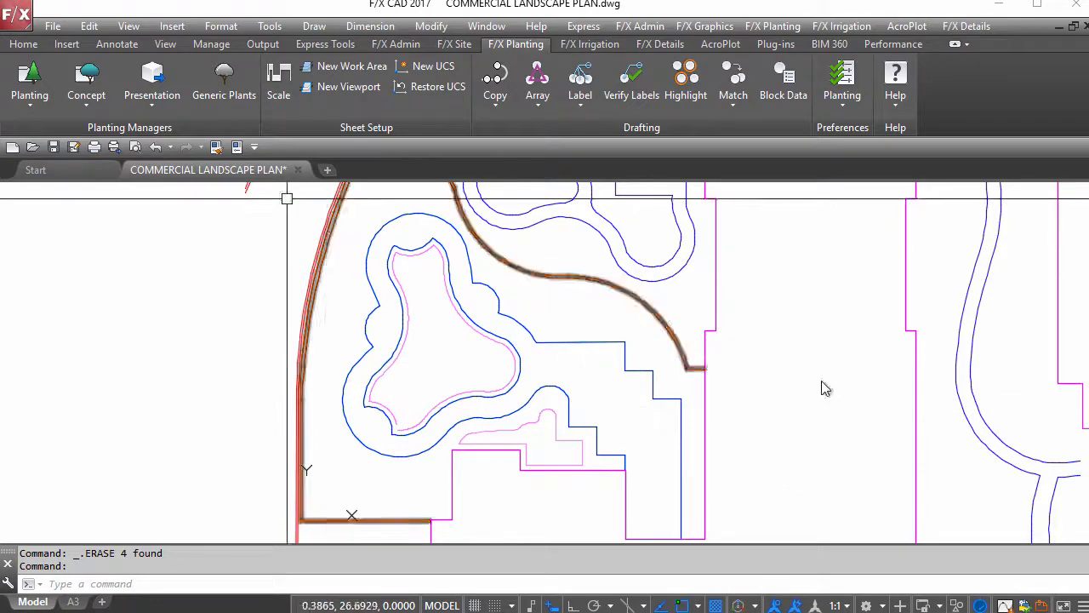
Add Quercus agrifolia 'Coast Live Oak' to the project from the Planting Manager.
left_click(31, 82)
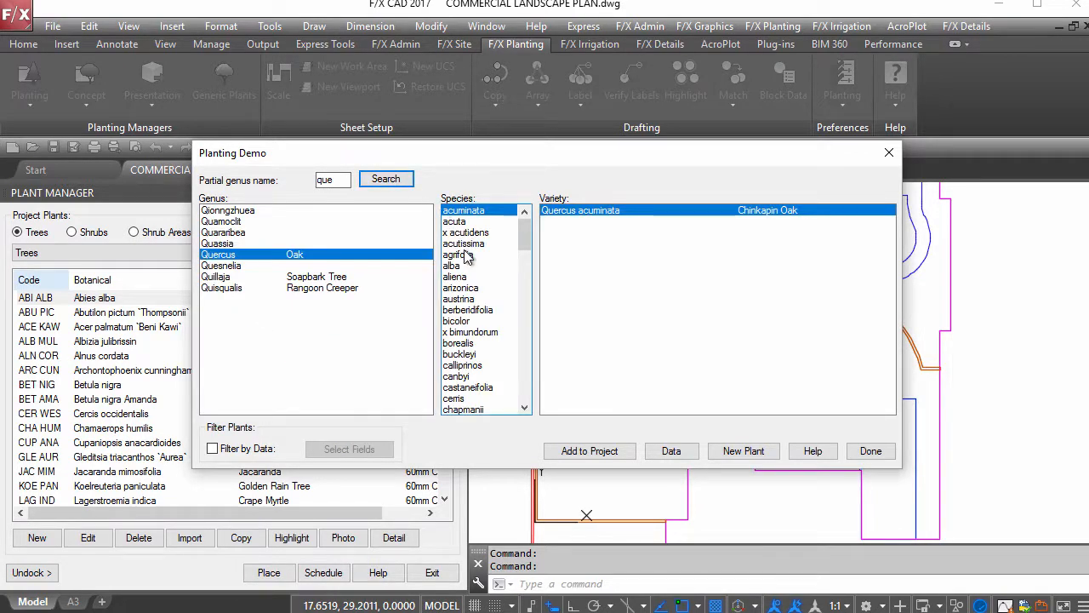
left_click(458, 254)
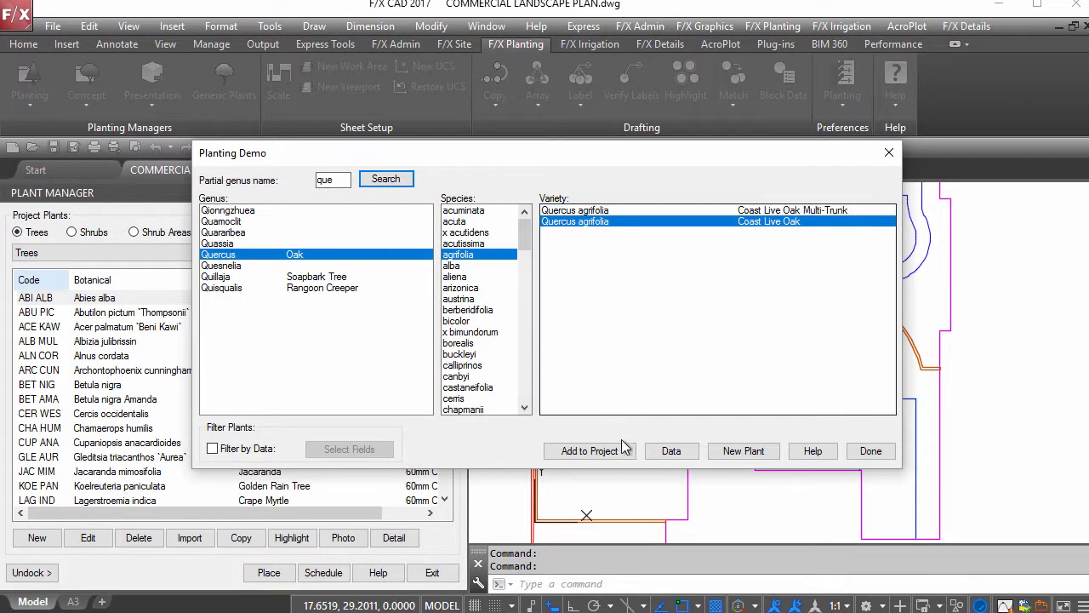
left_click(871, 451)
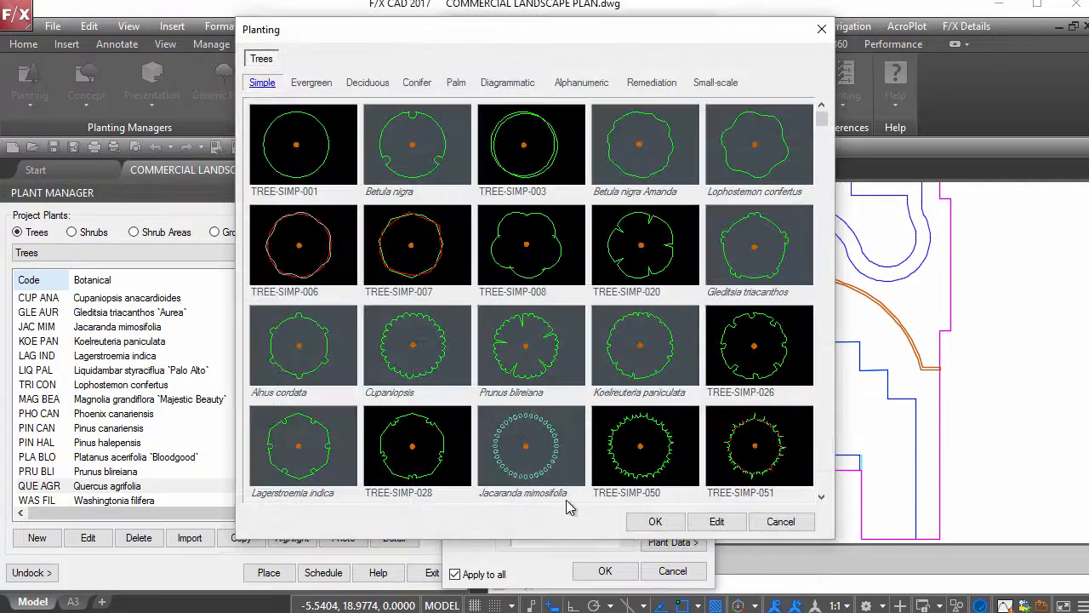
Assign the deciduous symbol TREE-DCID-008 to the Coast Live Oak.
left_click(456, 82)
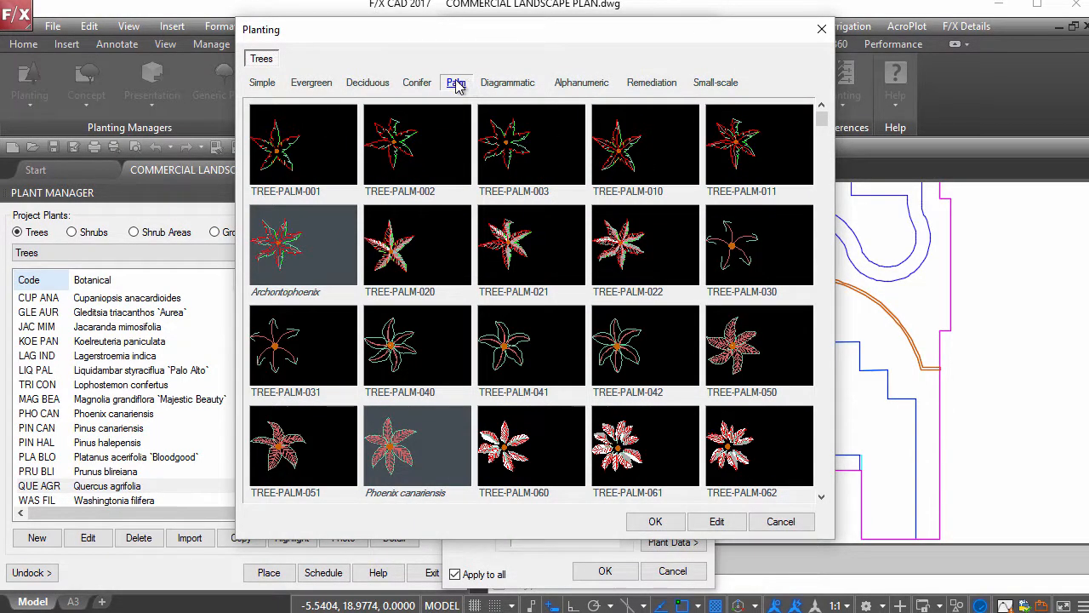
left_click(367, 82)
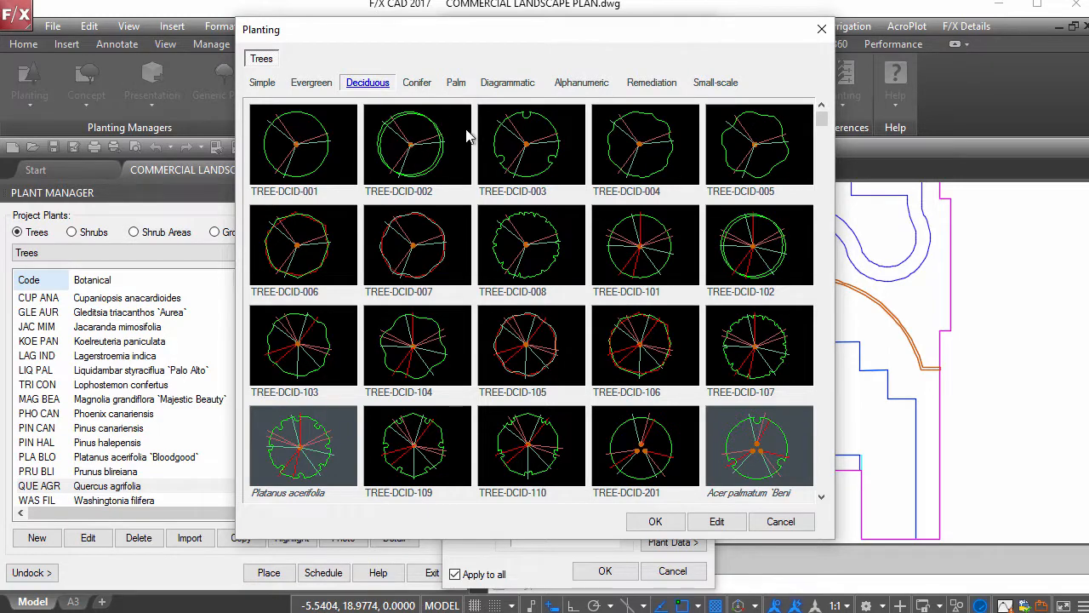
left_click(531, 246)
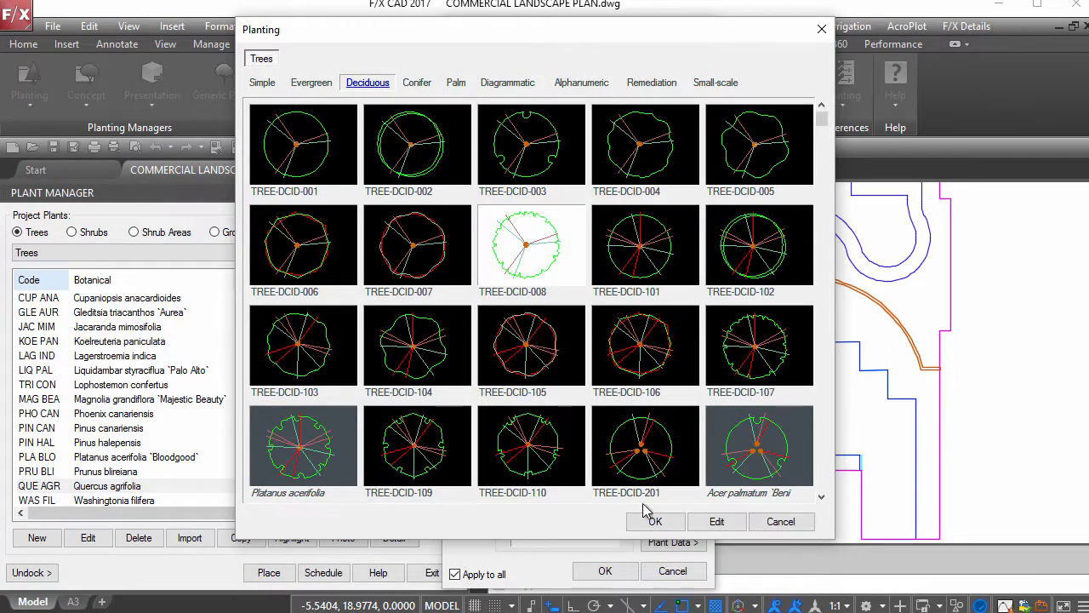
left_click(653, 521)
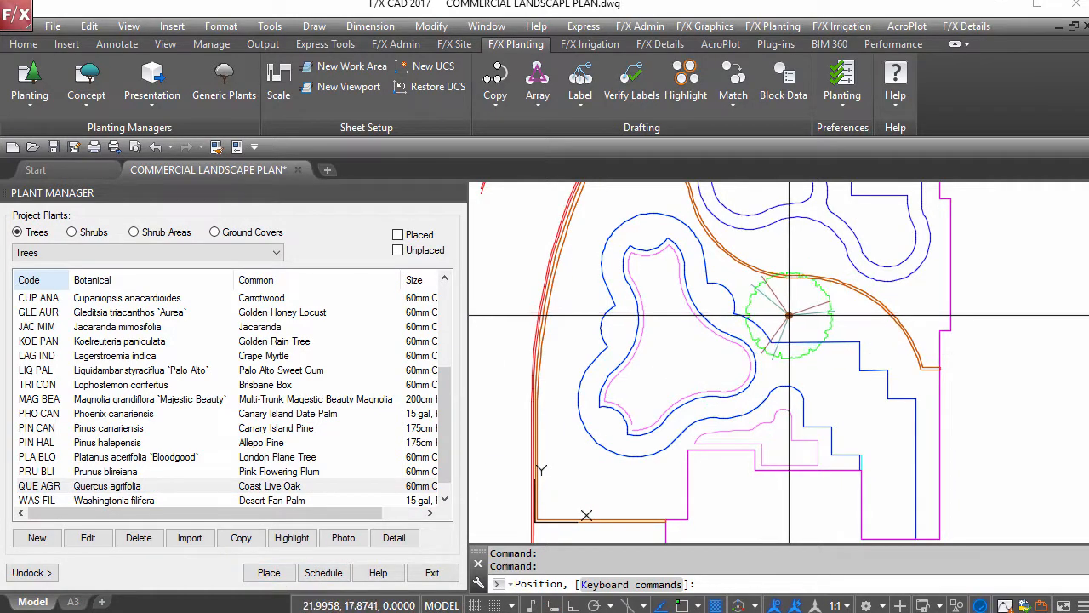
Place the oak, set copy spacing via the K shortcuts, and lay out the shrub bed and border row.
key("k")
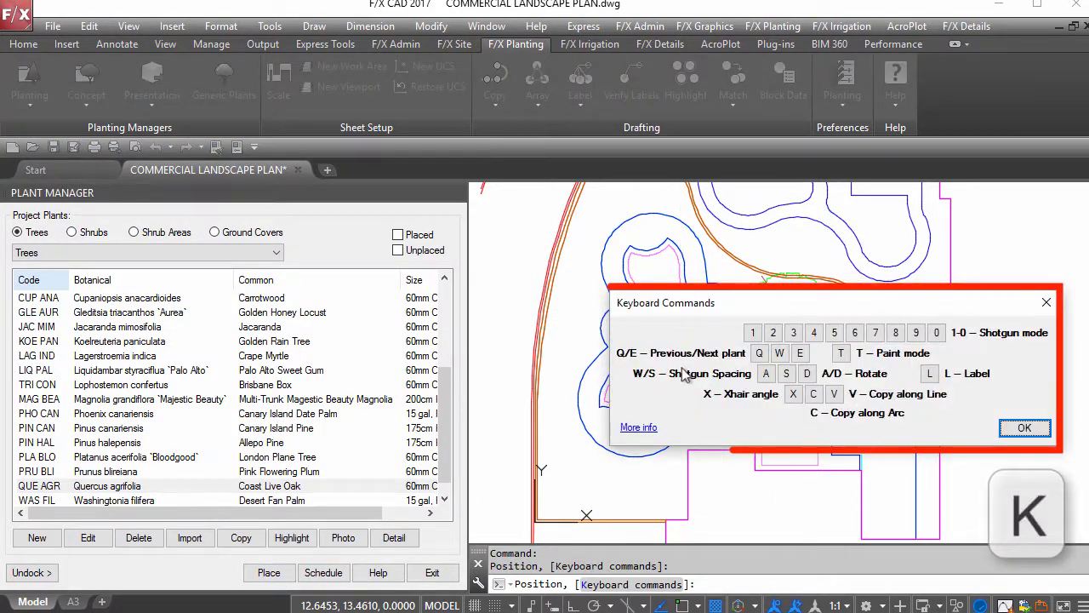
left_click(1025, 427)
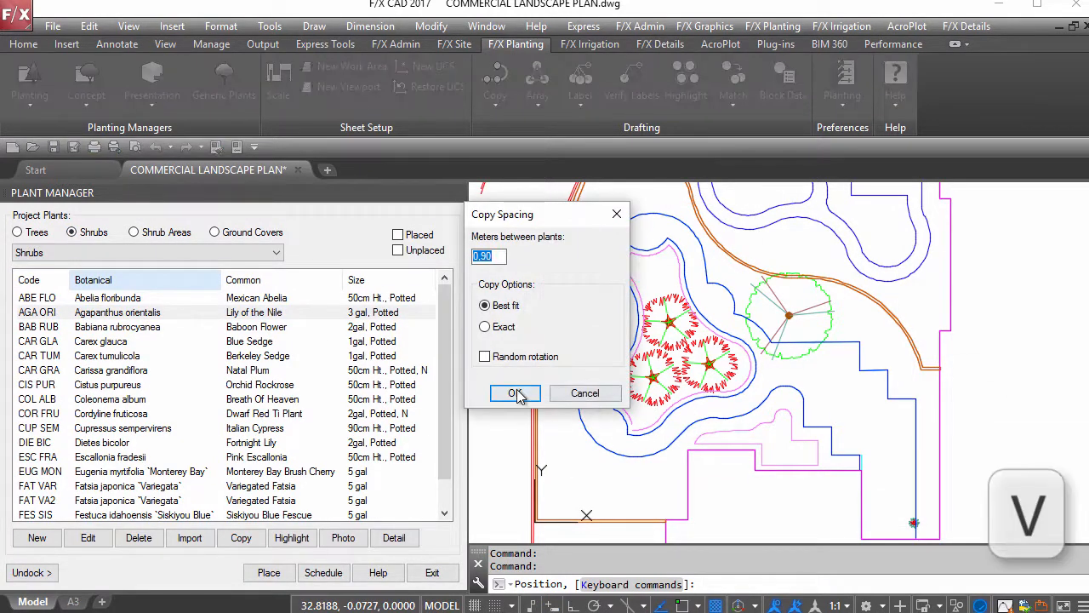
left_click(514, 393)
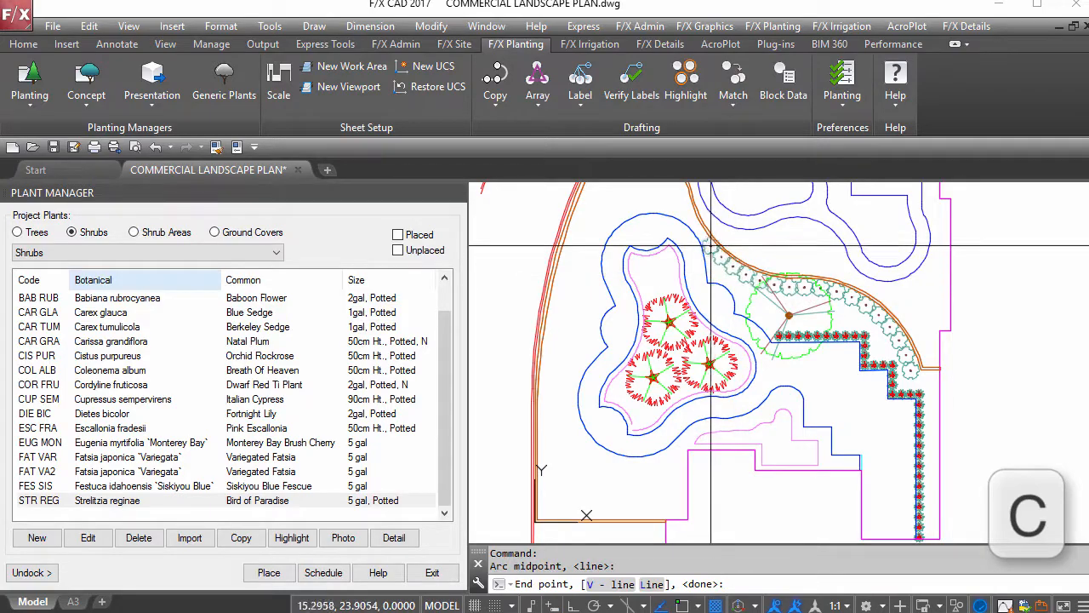
left_click(133, 231)
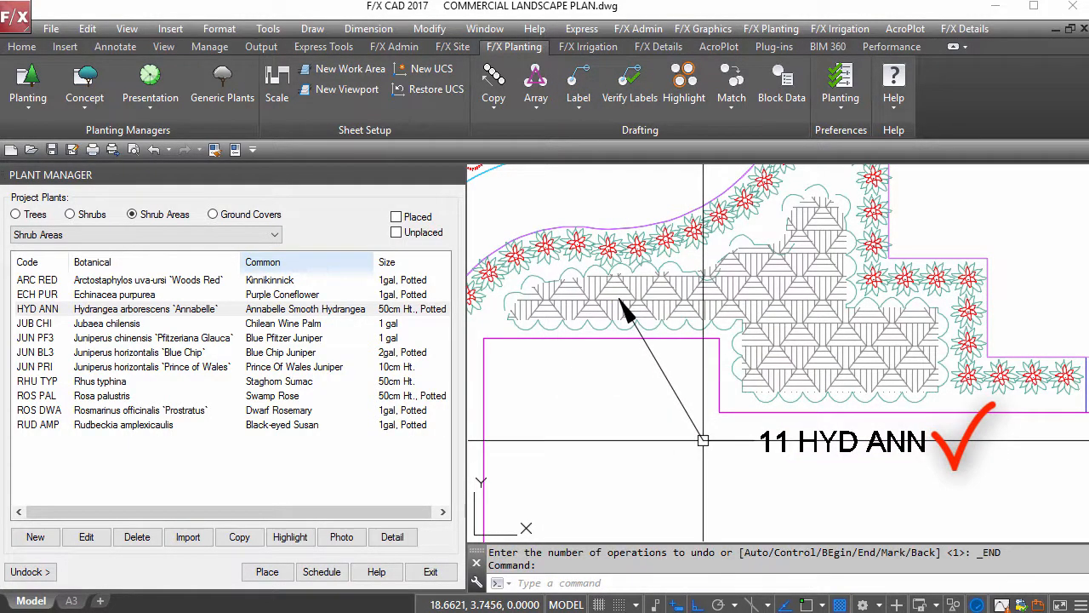
Label the Strelitzia border row with a single 15 STR REG callout.
left_click(579, 82)
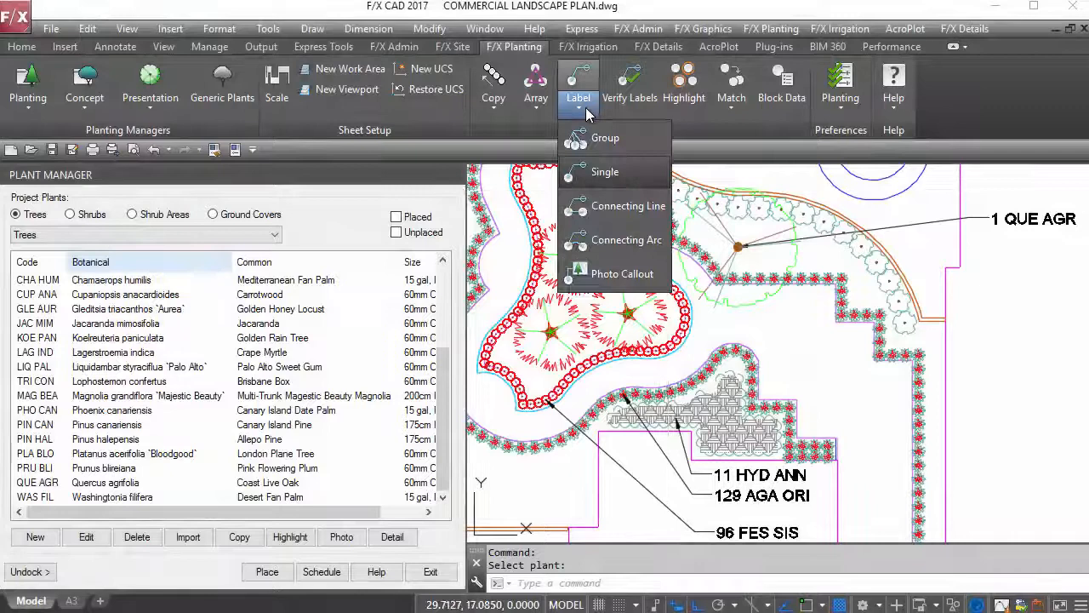
left_click(606, 136)
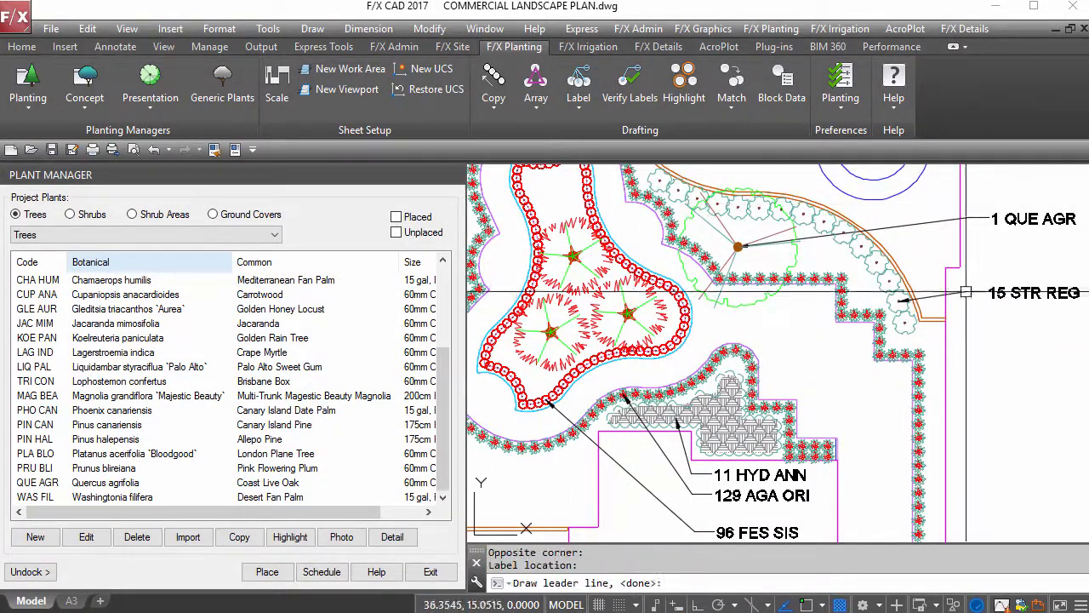
Verify labels, add the 3 WAS FIL callout for the palms, and confirm all plants labeled.
left_click(630, 85)
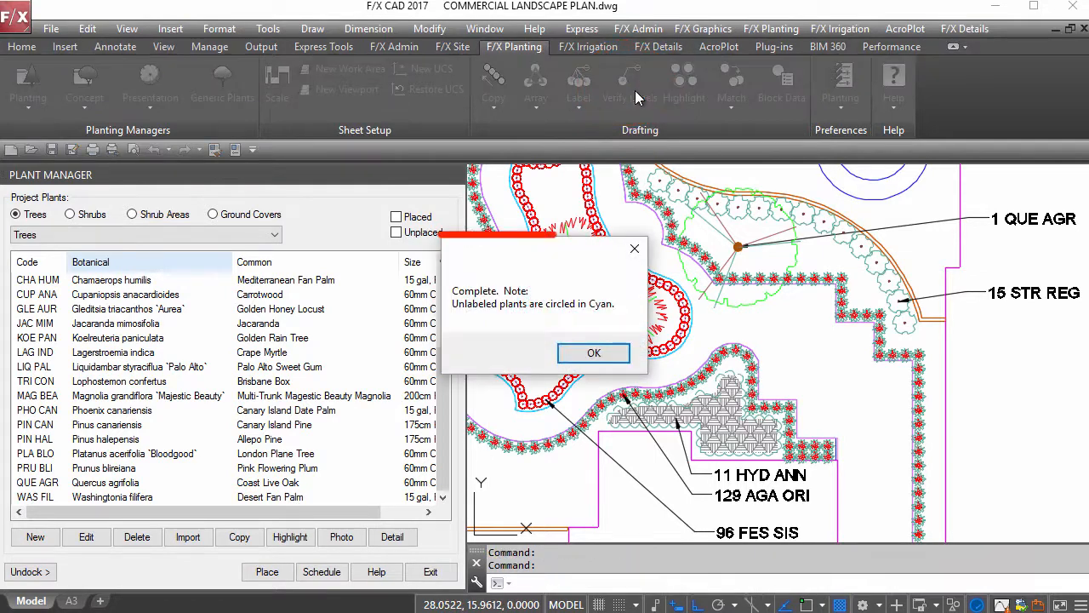
left_click(594, 352)
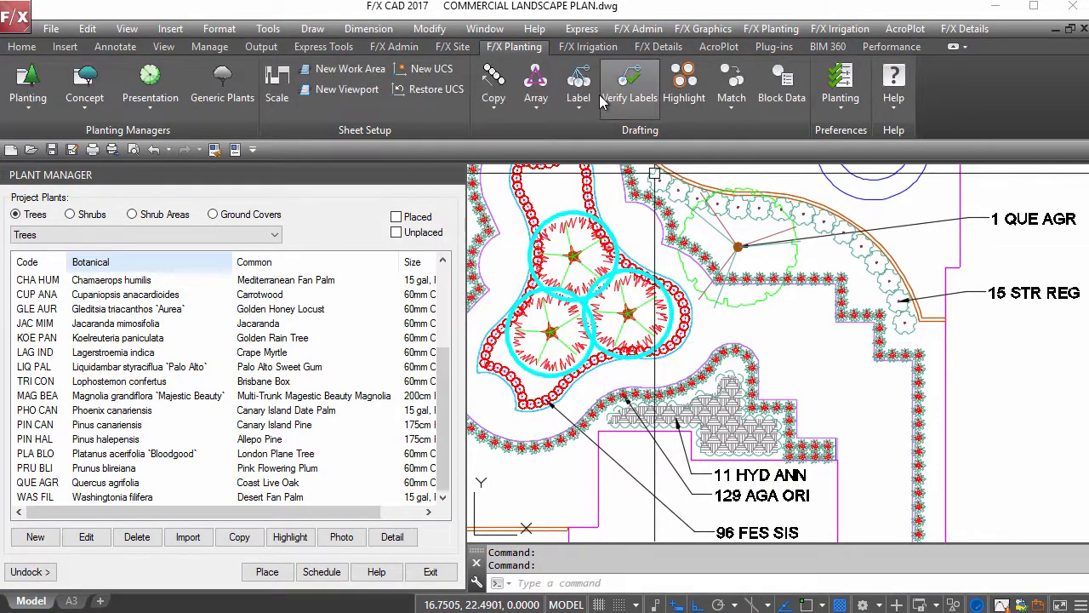
left_click(630, 85)
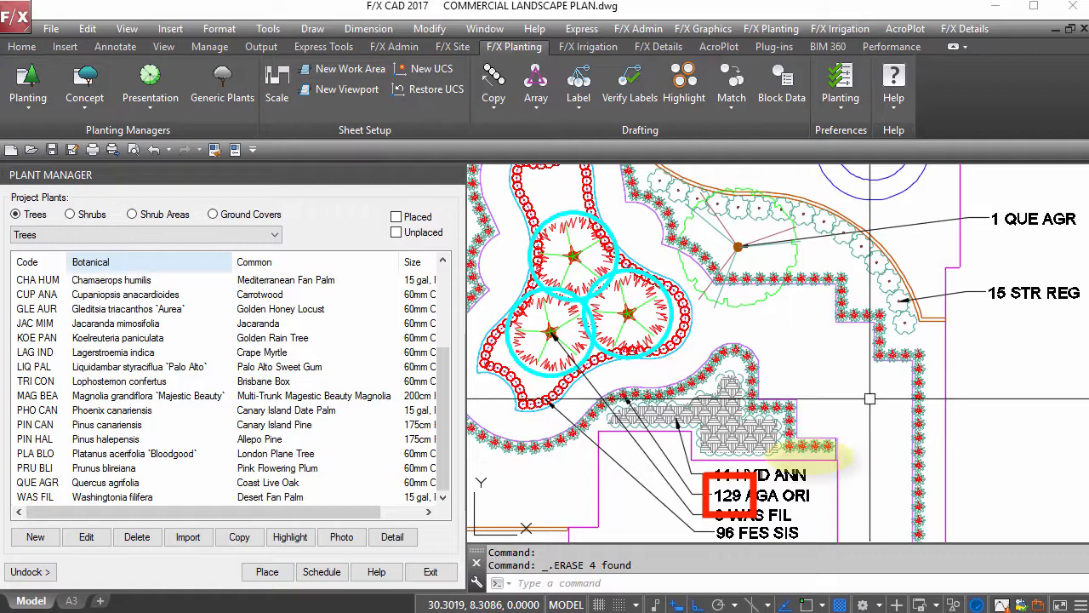
left_click(630, 85)
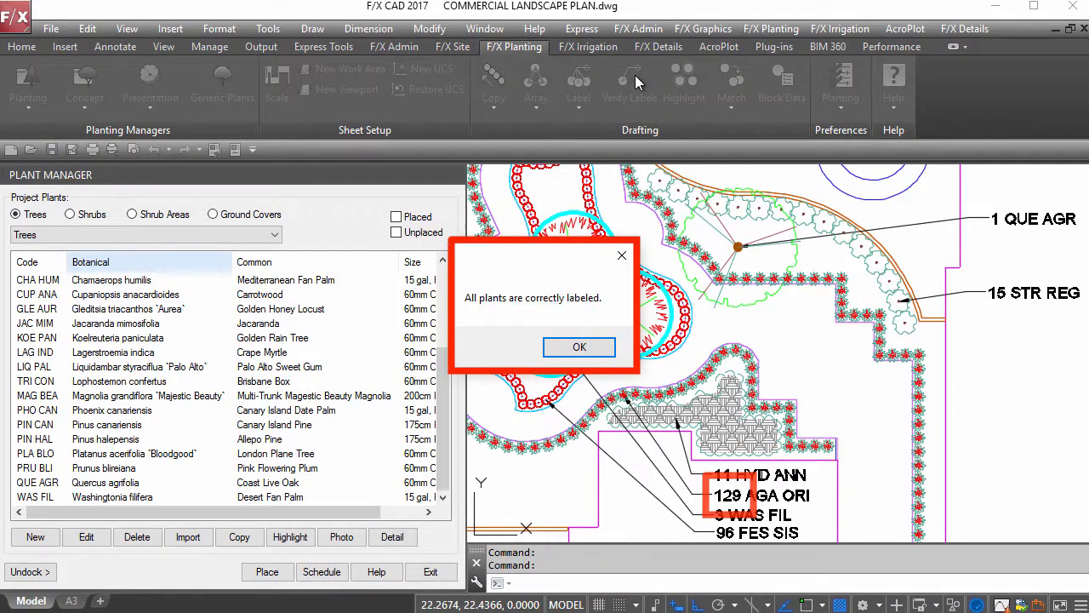
left_click(579, 348)
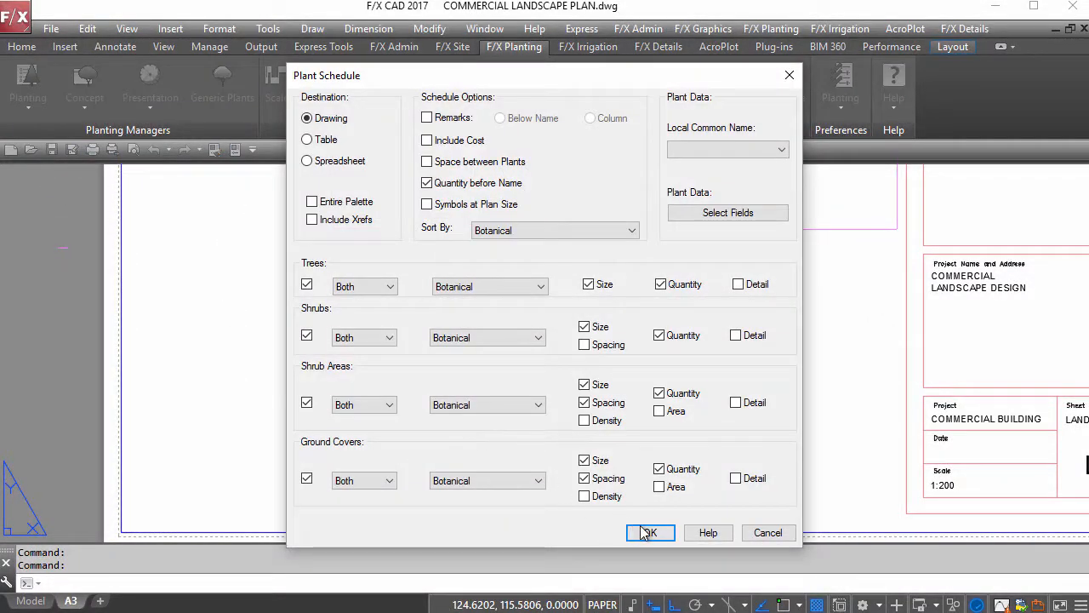
Generate the plant schedule into the drawing with the default options.
left_click(651, 531)
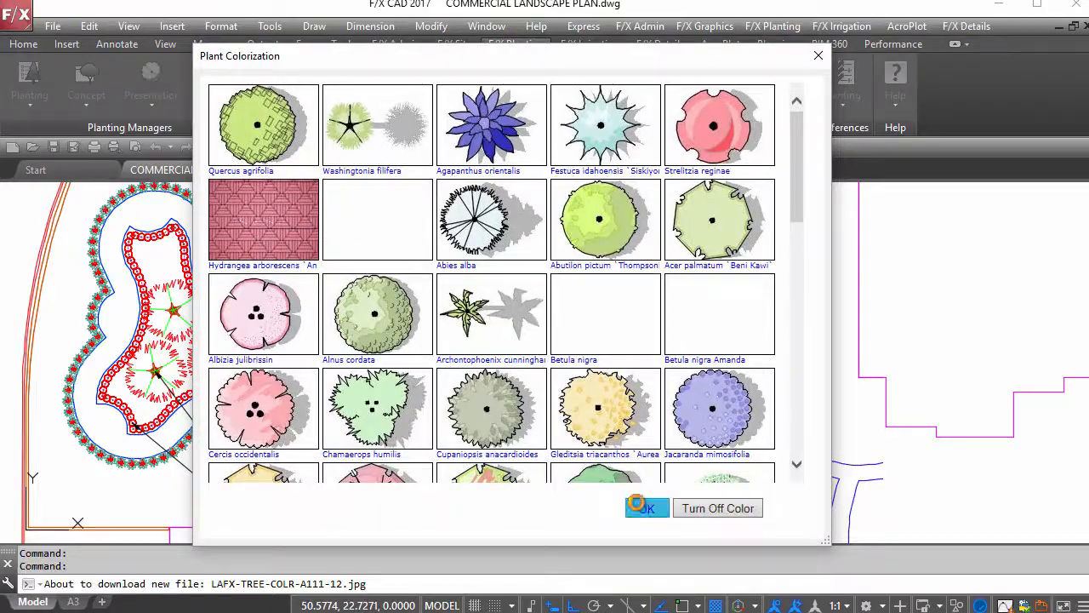
Apply Plant Colorization so symbols display as colored images.
left_click(646, 507)
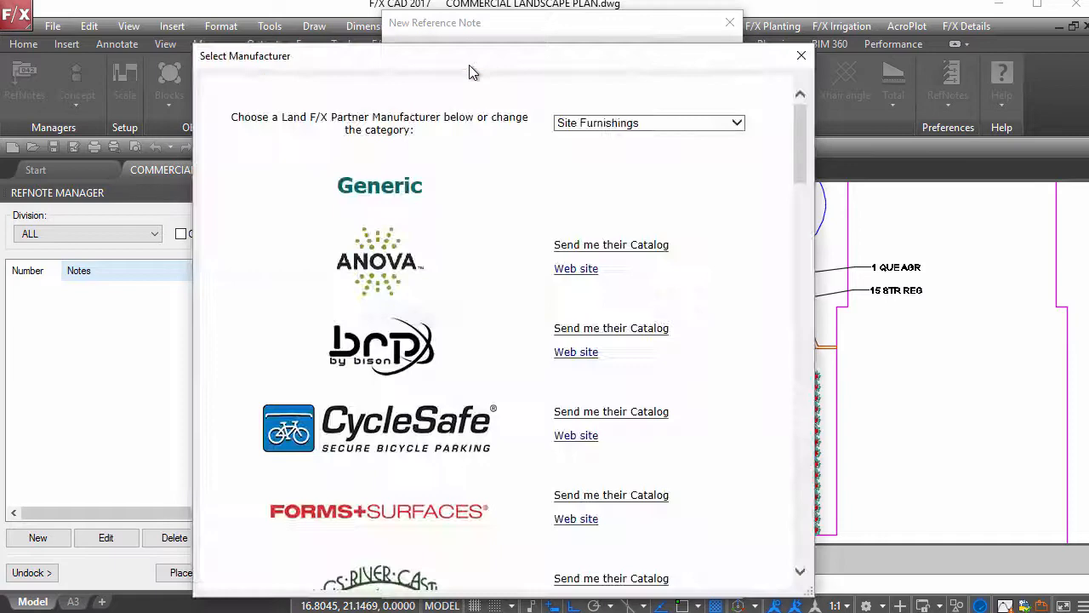
Place an Anova Expedition-series L1440A contour bench RefNote near the planted border.
left_click(379, 262)
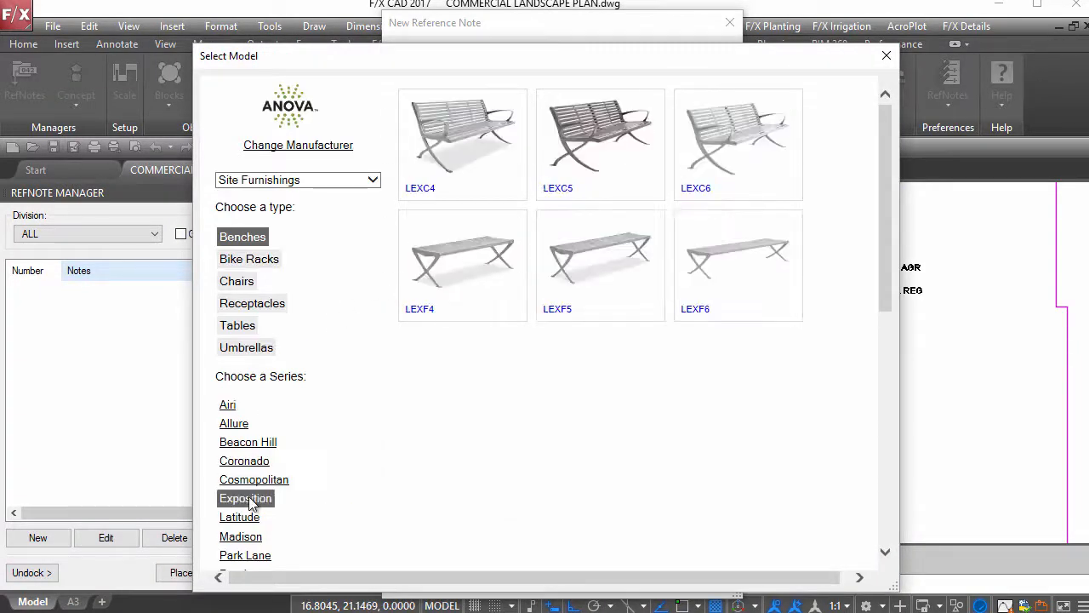
left_click(239, 517)
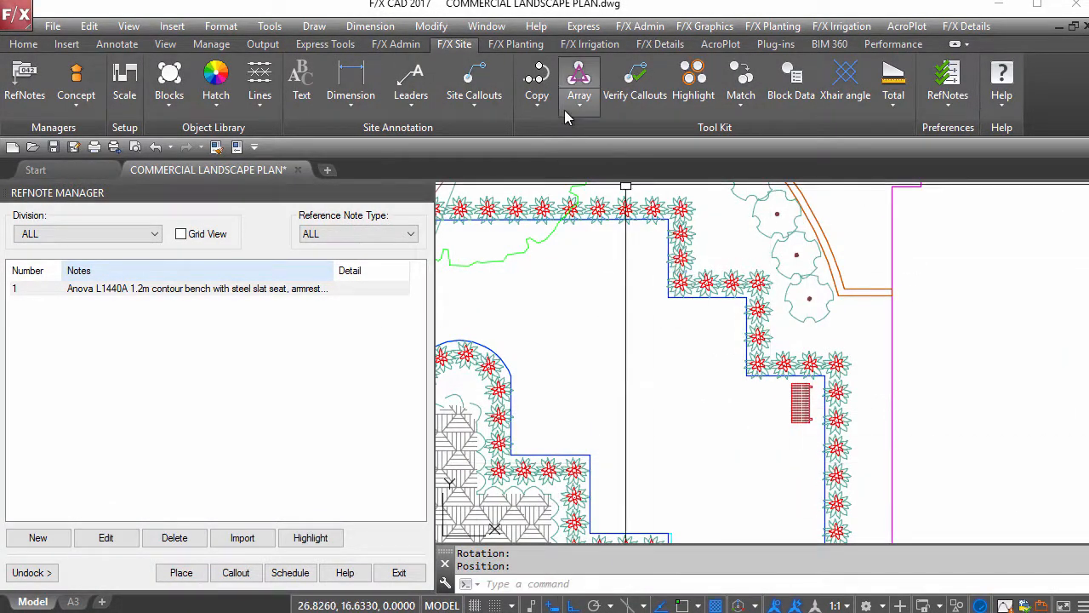
left_click(579, 82)
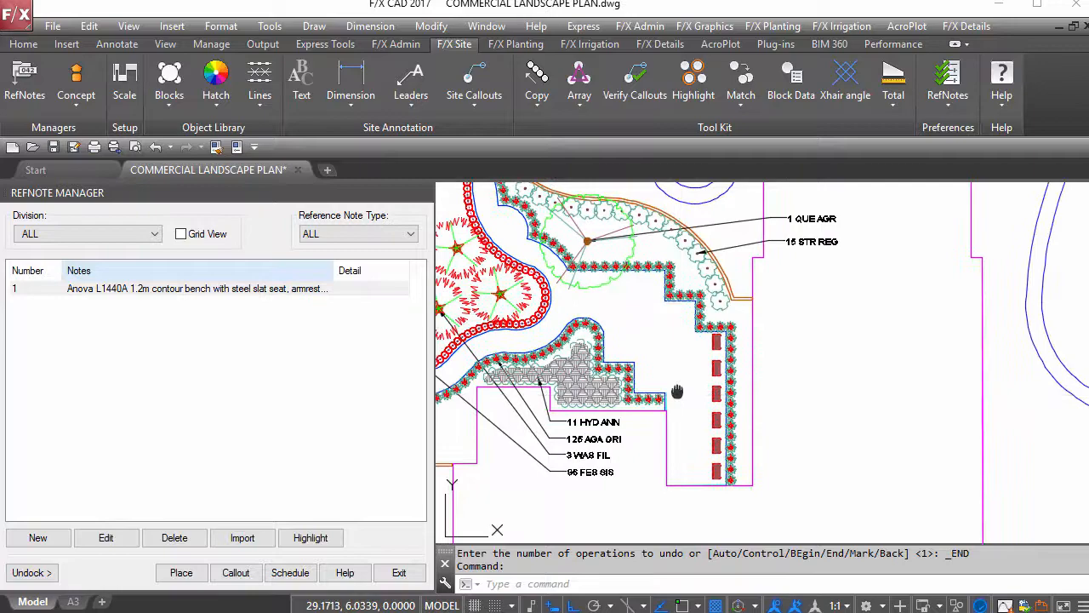
left_click(516, 44)
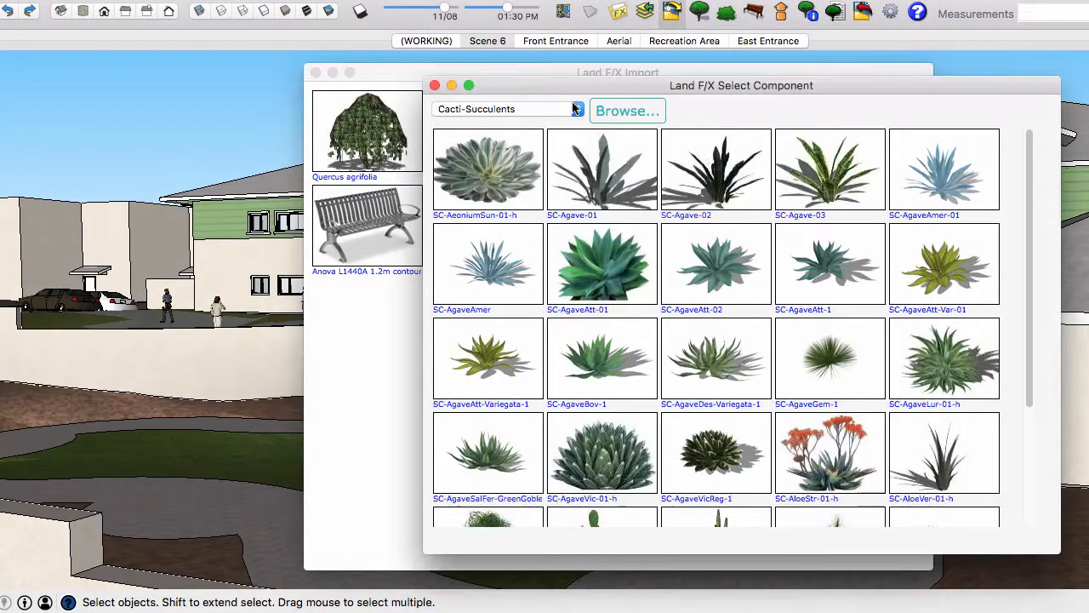
Switch the Land F/X component browser to Perennials-Grasses and browse the list.
left_click(507, 109)
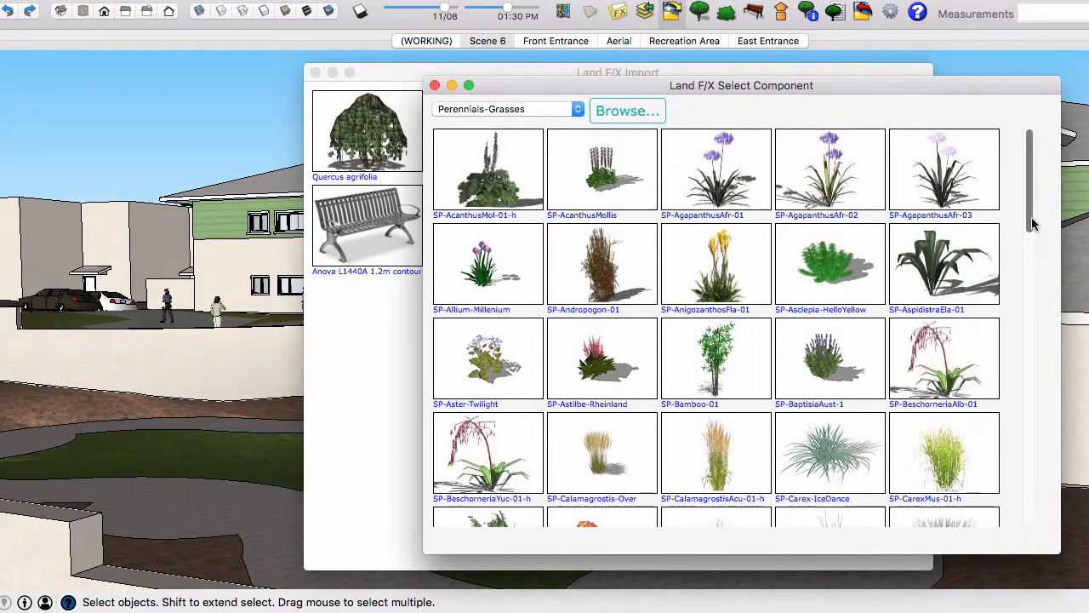
scroll("down", 3)
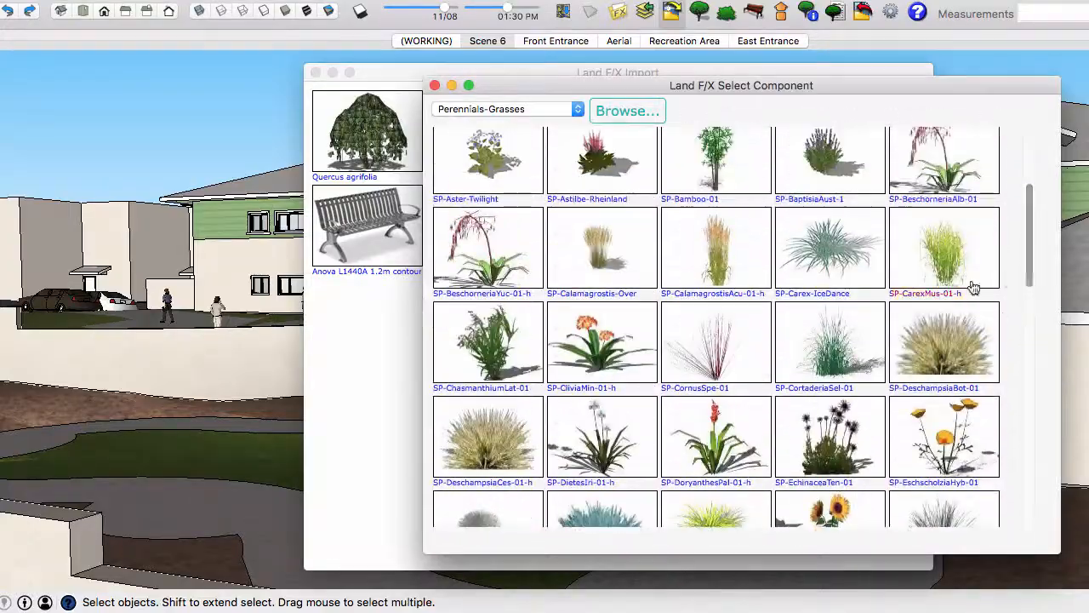